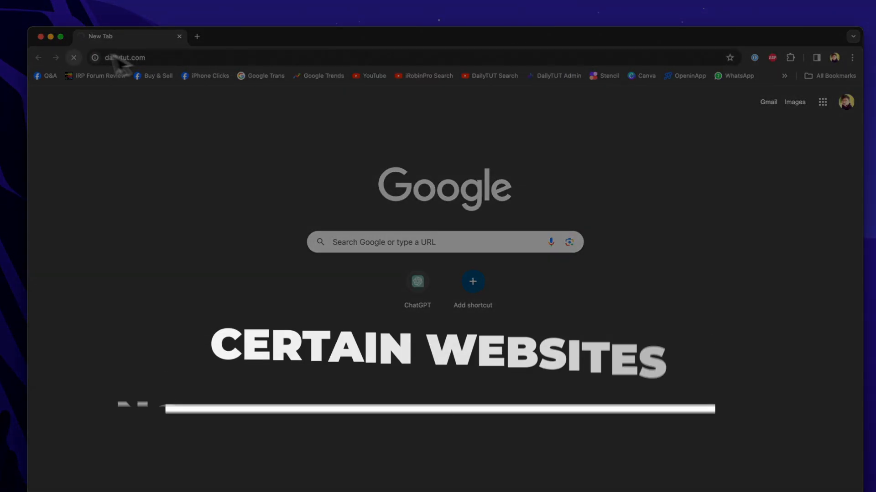
mouse_move(100, 37)
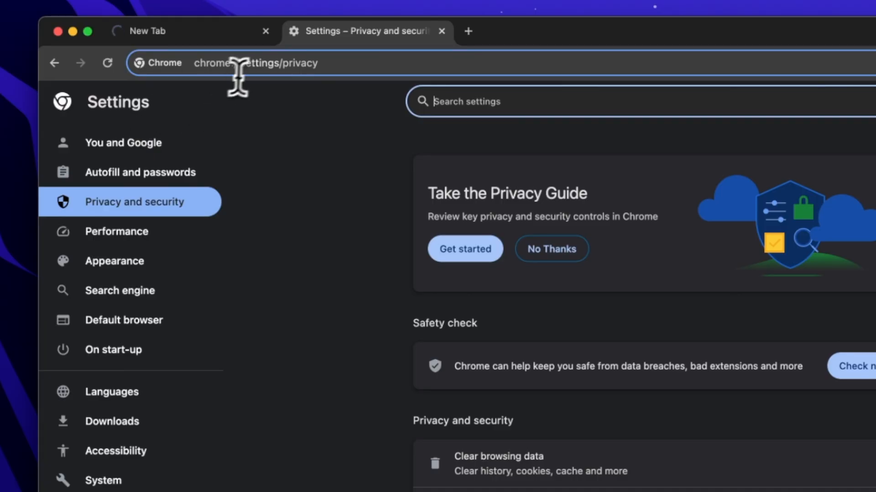
click(256, 63)
text(dailytut)
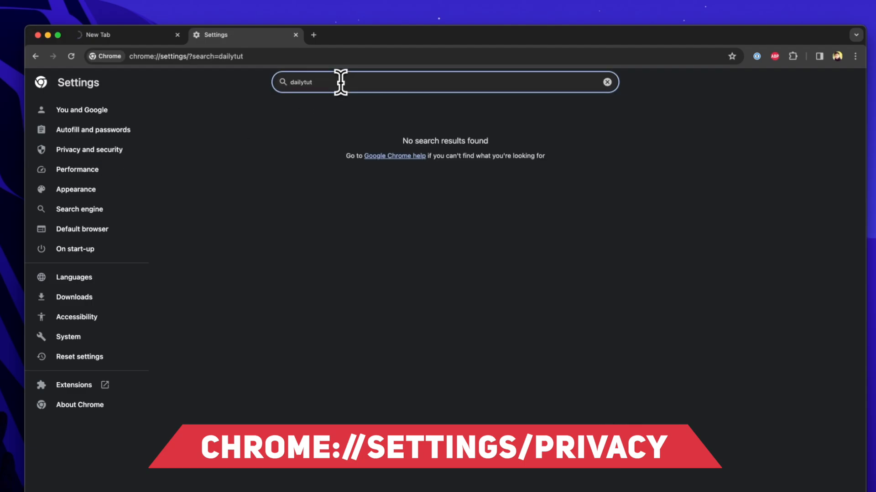
click(89, 149)
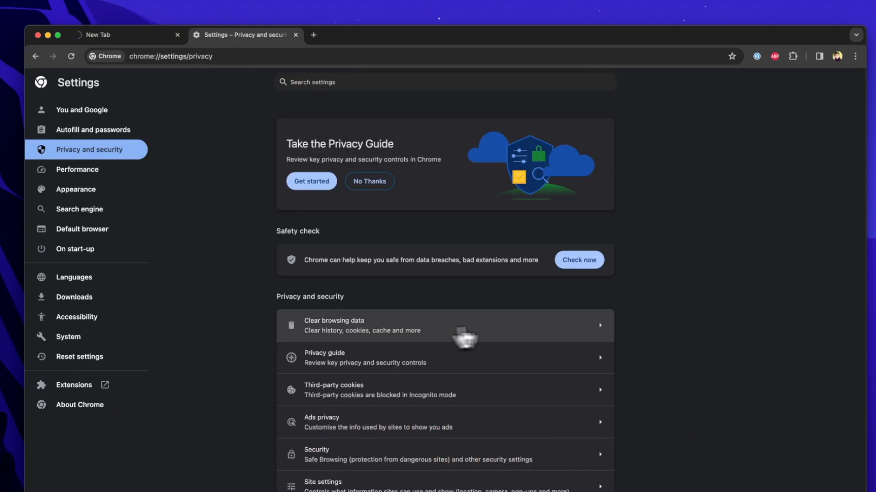
click(363, 326)
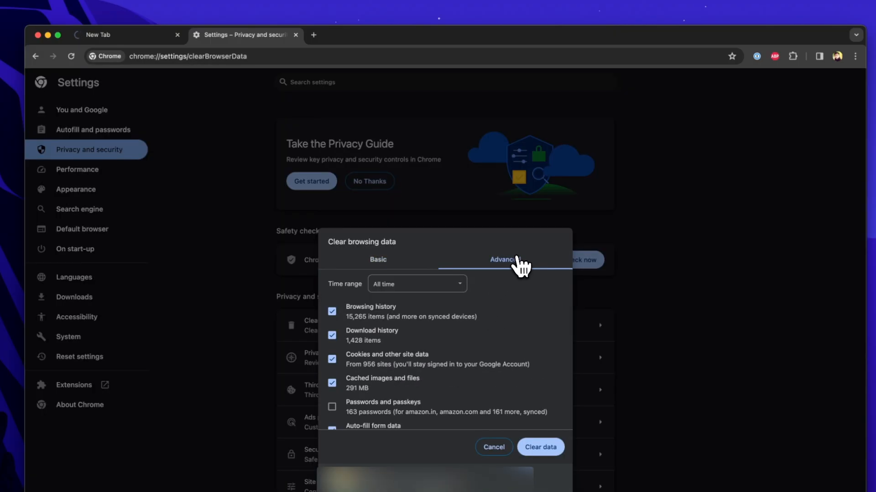
click(493, 446)
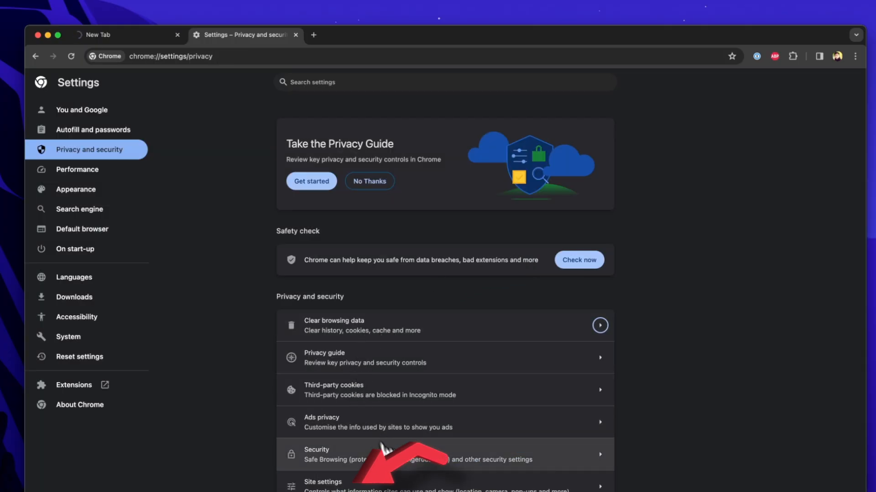
Step: Filter Chrome's All sites list to dailytut via Site settings' stored-data view
click(323, 482)
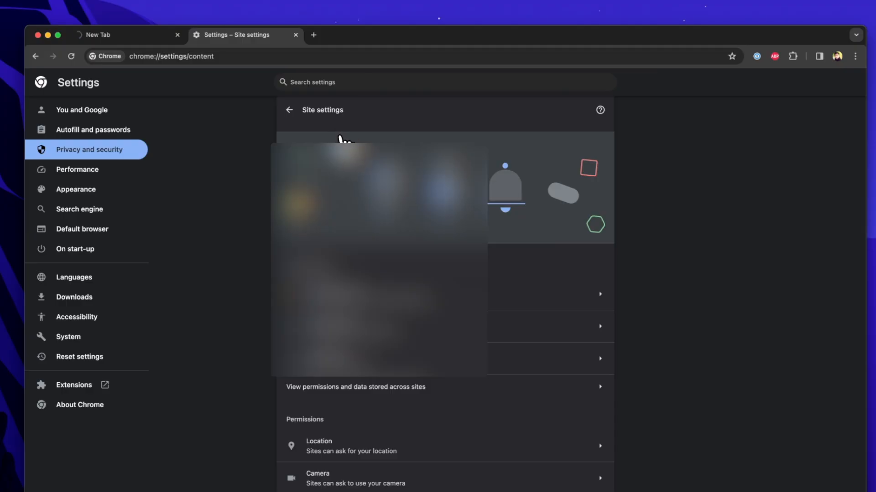
scroll(down, 3)
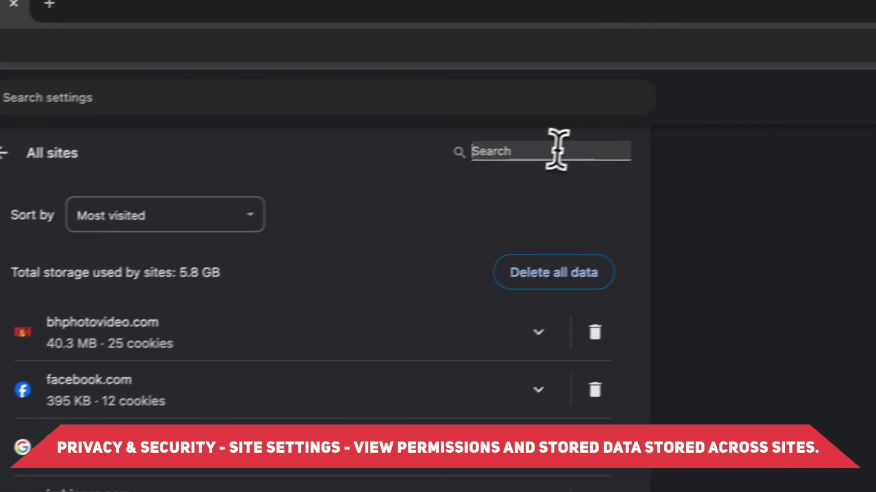
text(dailytut)
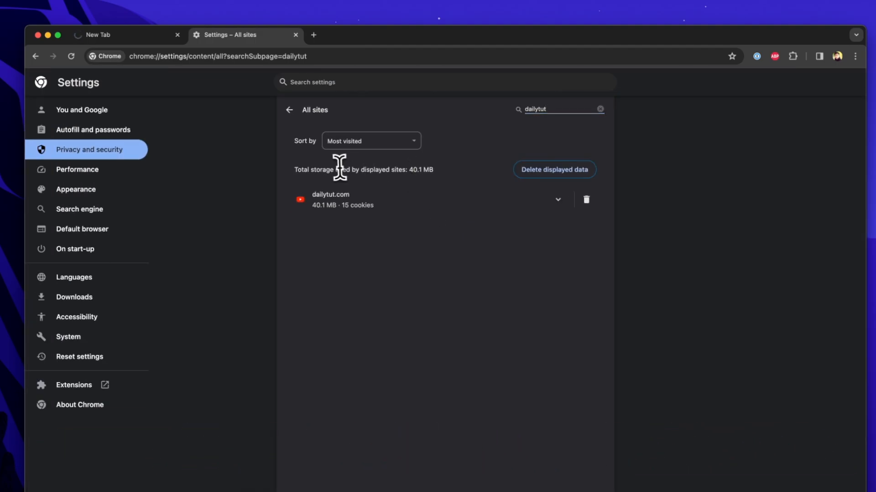
mouse_move(419, 183)
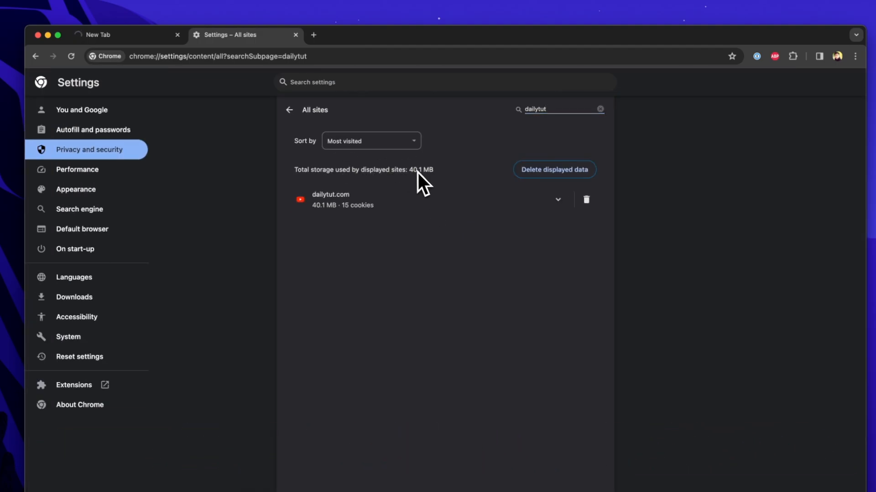
Step: Delete dailytut.com's stored site data, clear remaining displayed data, and close the settings tab
click(586, 199)
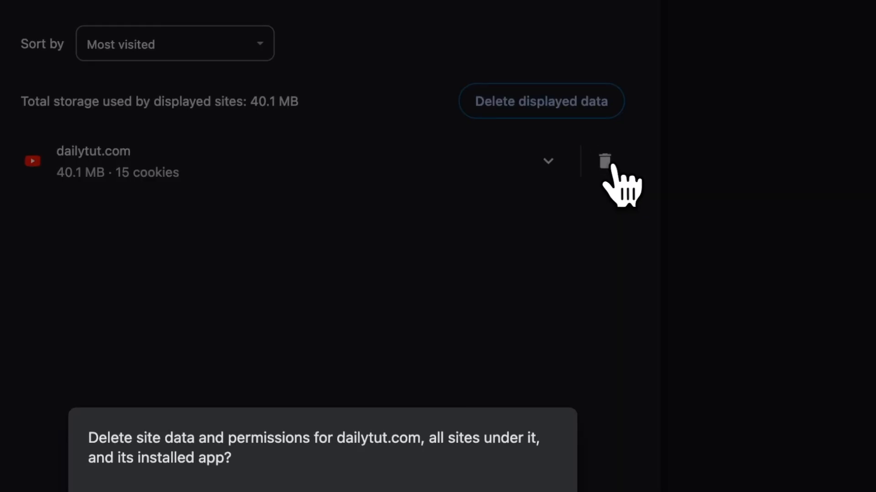
click(605, 161)
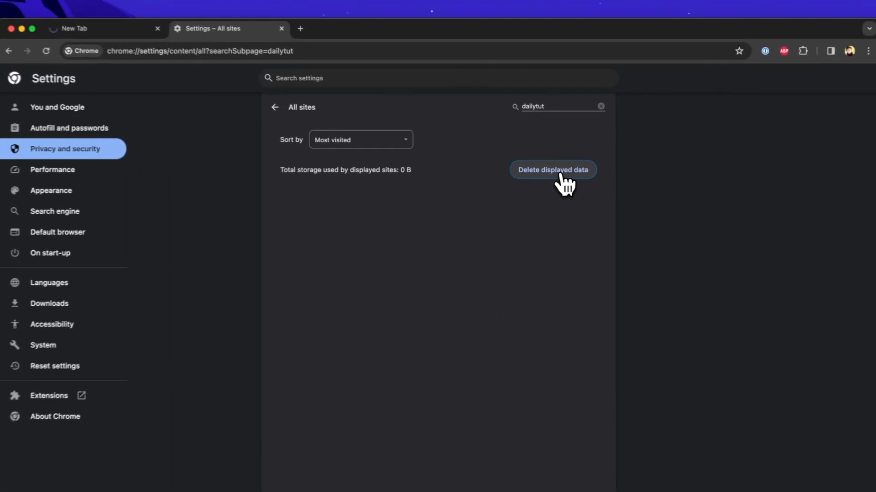
click(553, 170)
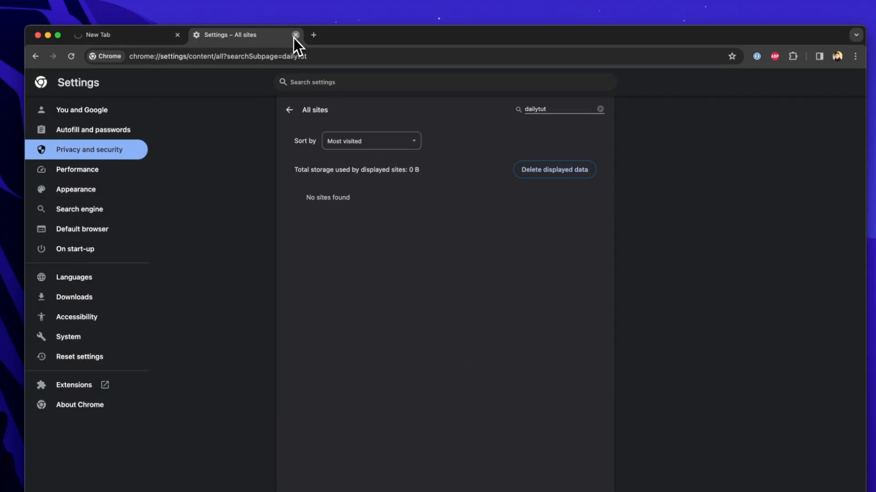
click(296, 35)
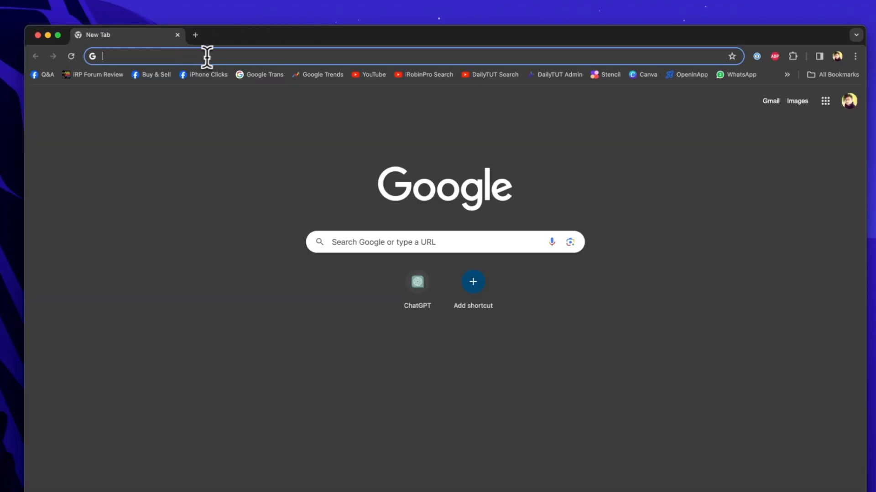
Step: Load dailytut.com, read the iOS 17.4 Release Date article, then go to the Wallpapers Store
text(dailytut.com)
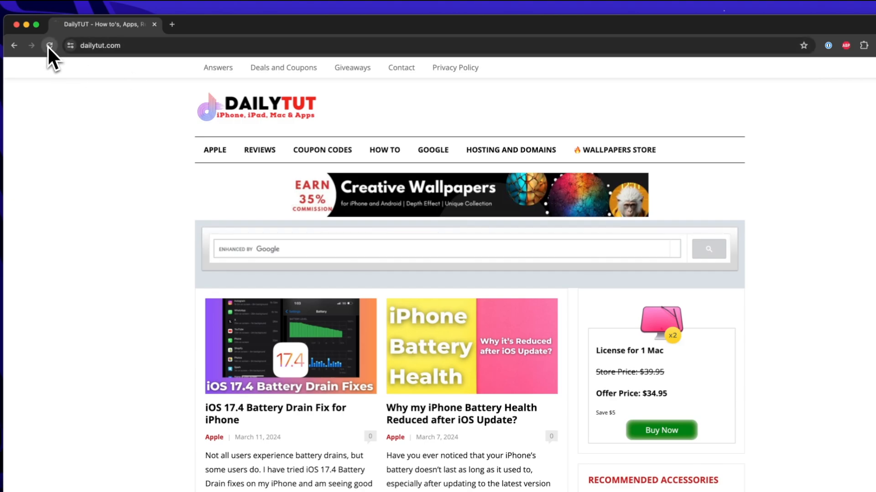
scroll(down, 3)
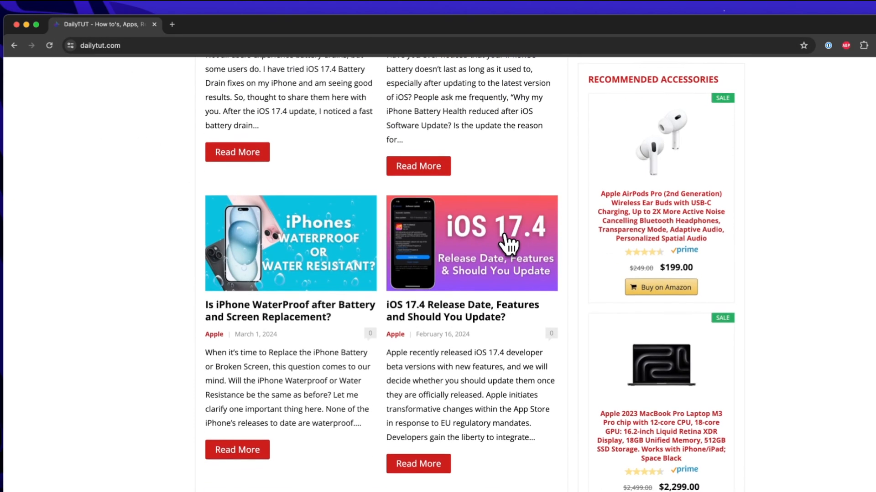
click(470, 243)
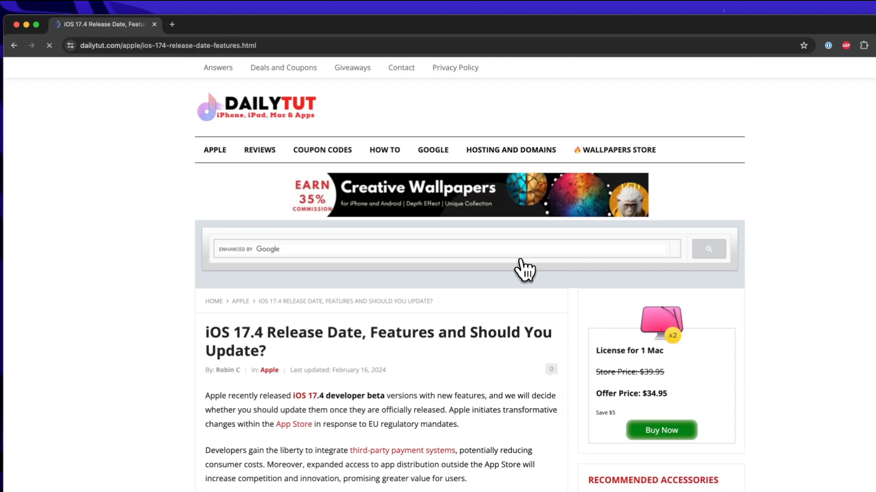
scroll(down, 3)
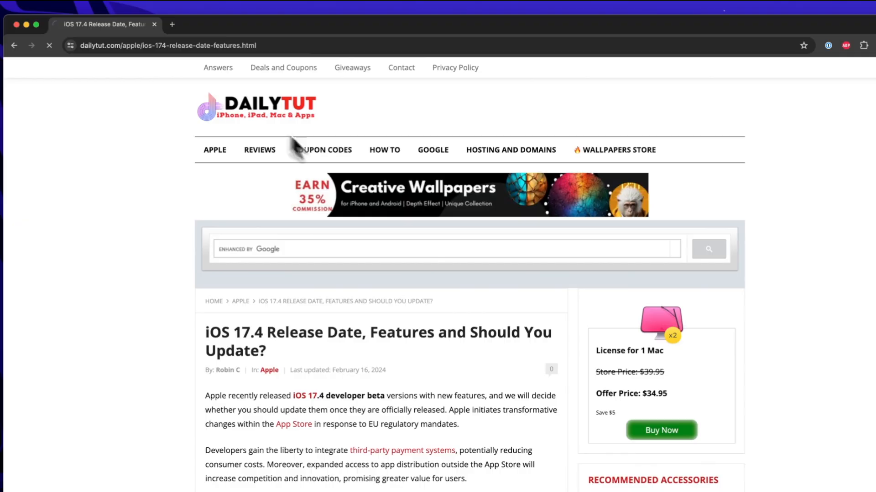
click(614, 149)
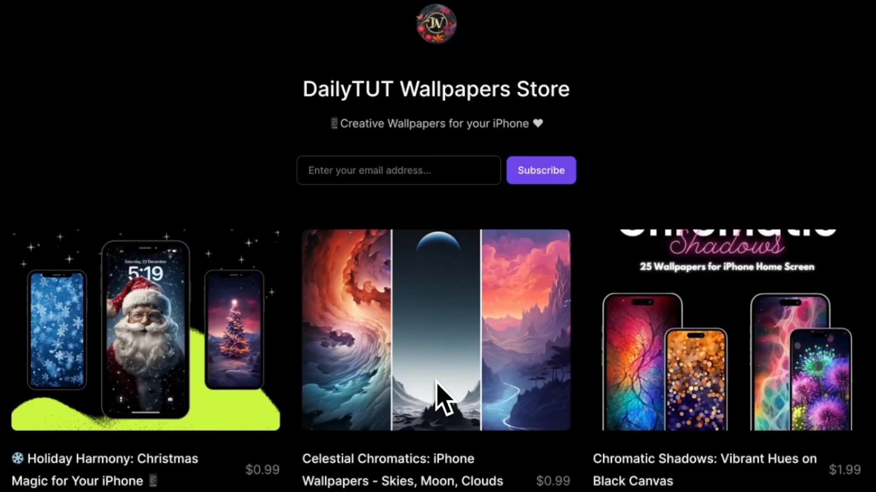
mouse_move(564, 108)
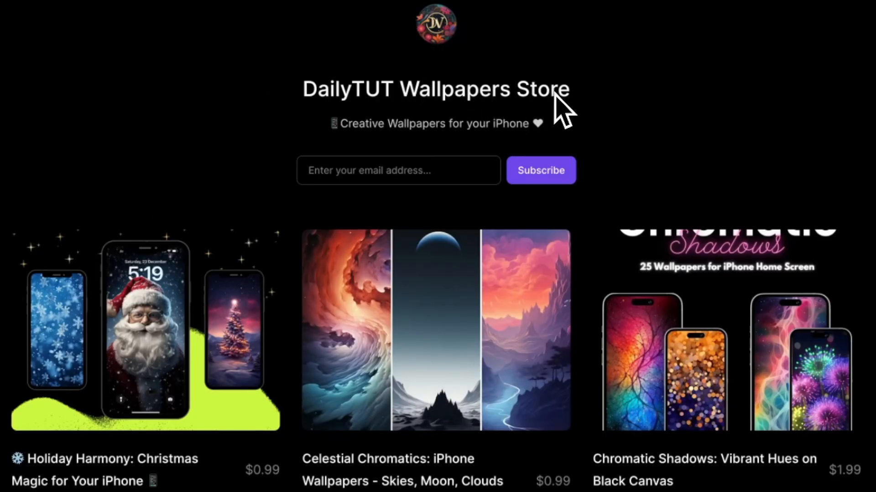
Step: Browse the Wallpapers Store grid and step through the Starlit Silhouettes preview images
scroll(down, 3)
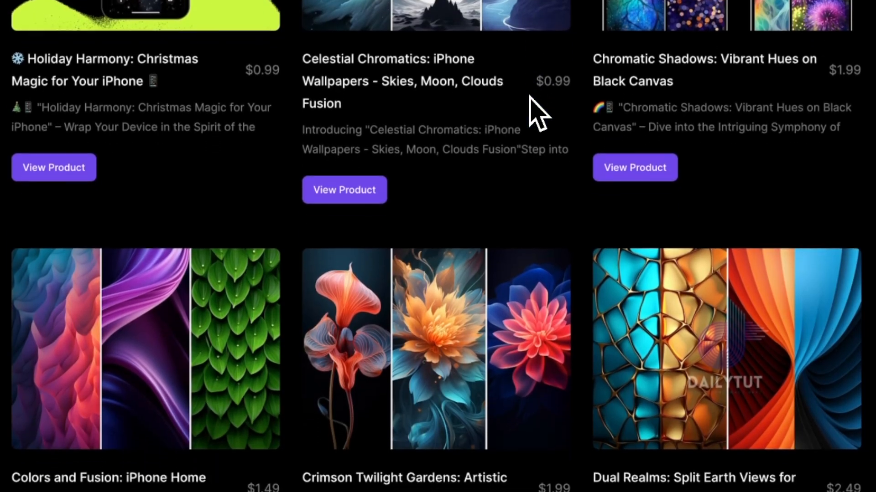
scroll(down, 3)
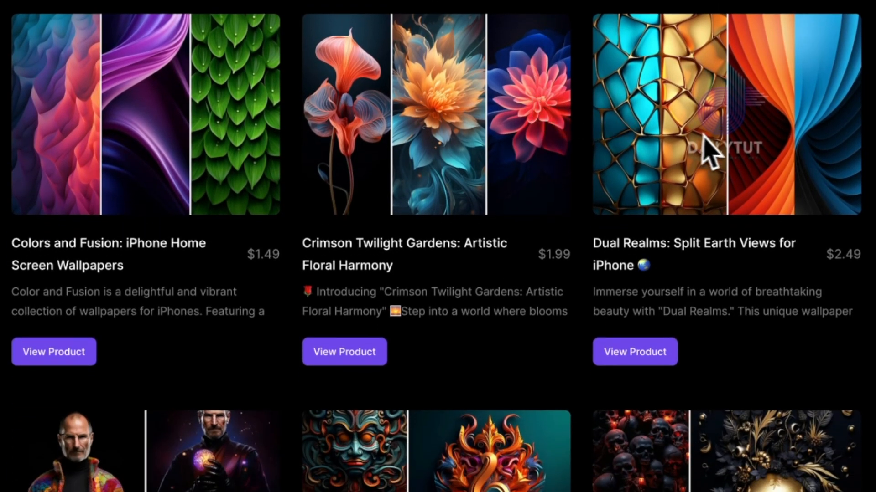
scroll(down, 3)
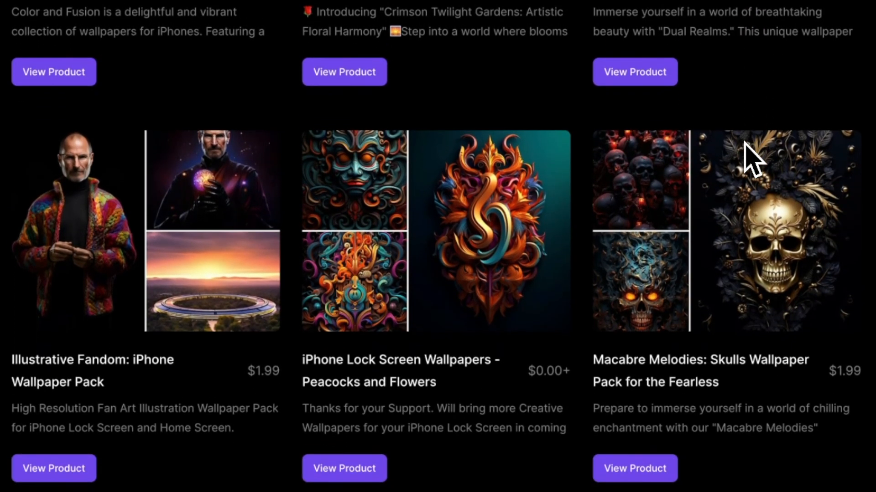
scroll(down, 3)
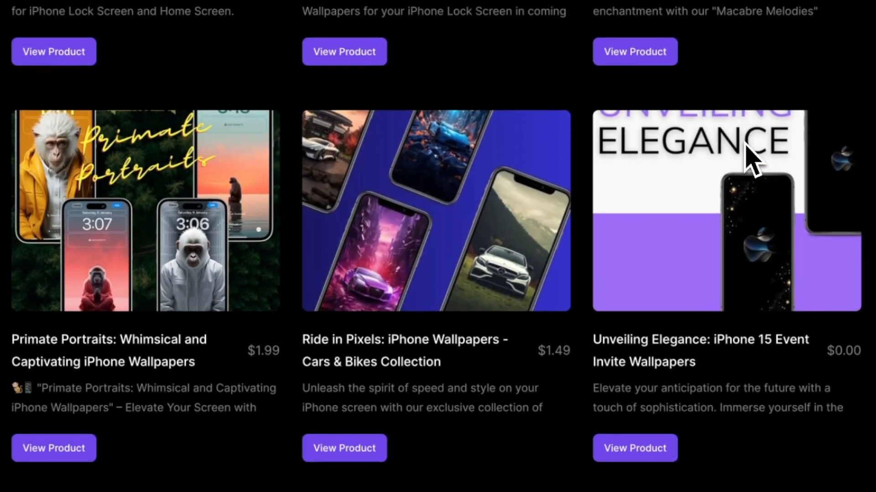
scroll(down, 3)
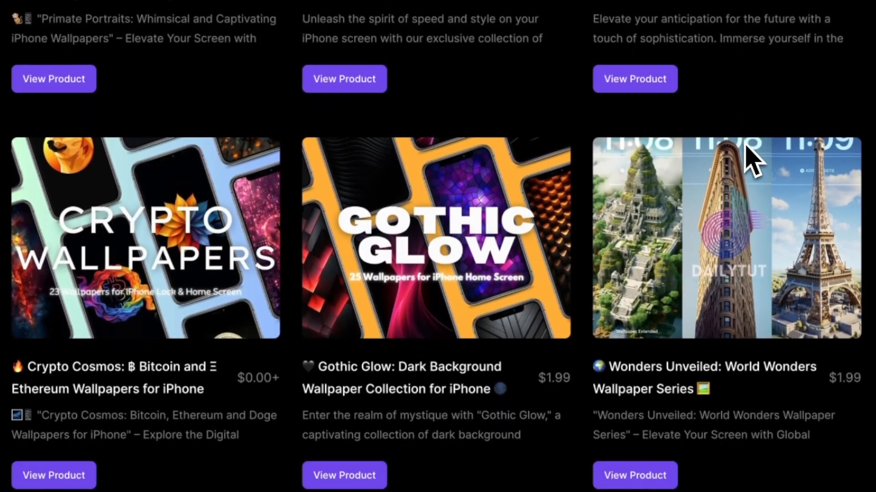
scroll(down, 3)
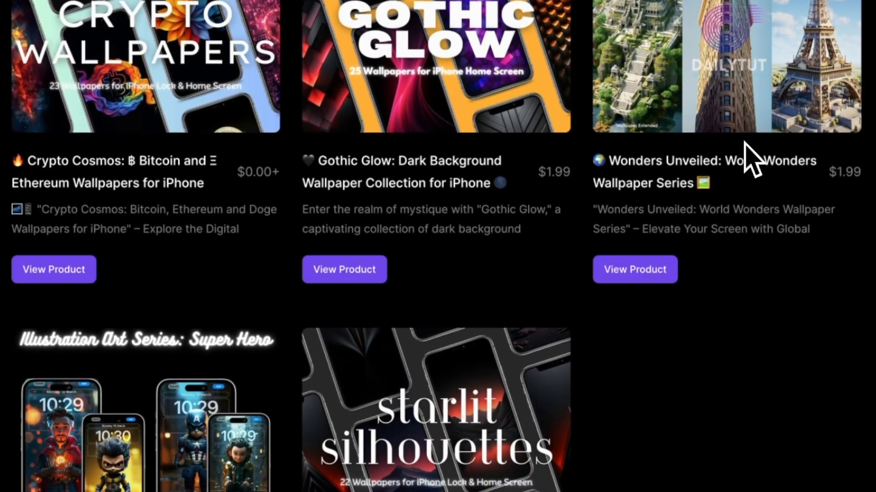
scroll(down, 3)
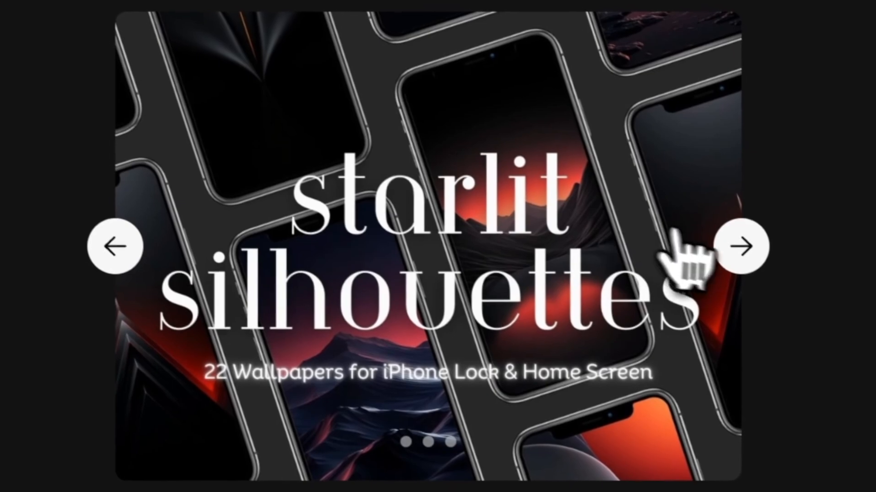
click(742, 246)
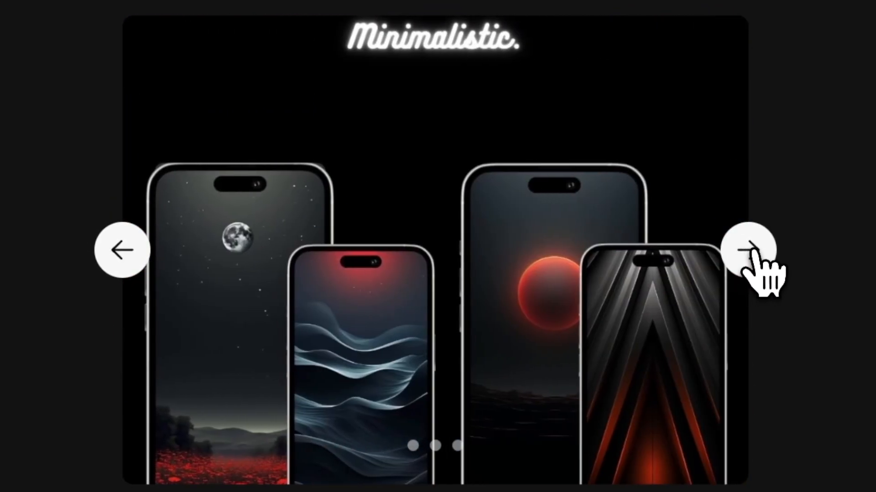
click(748, 250)
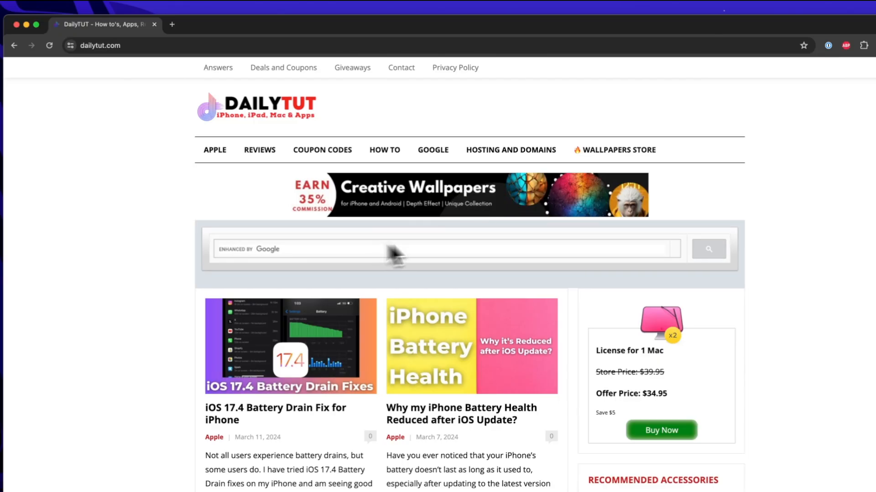
Step: Skim a DailyTUT article, return to the front page, and reopen Chrome's Settings page
scroll(down, 3)
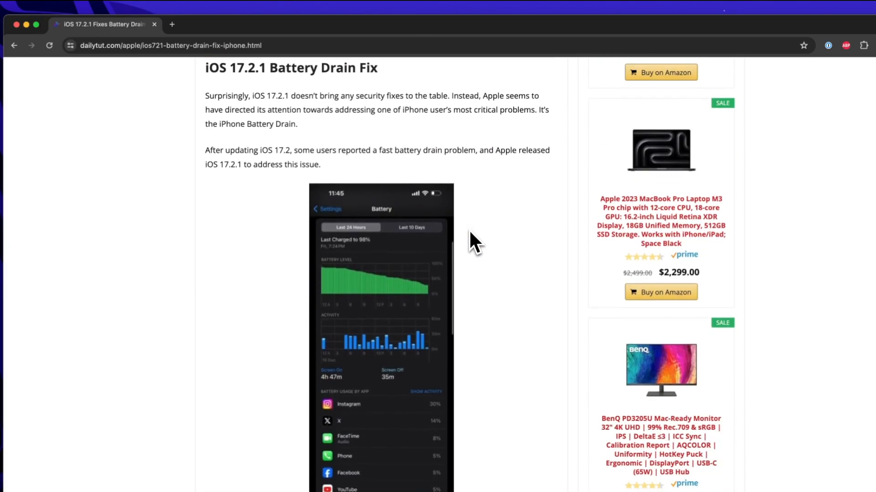
scroll(down, 3)
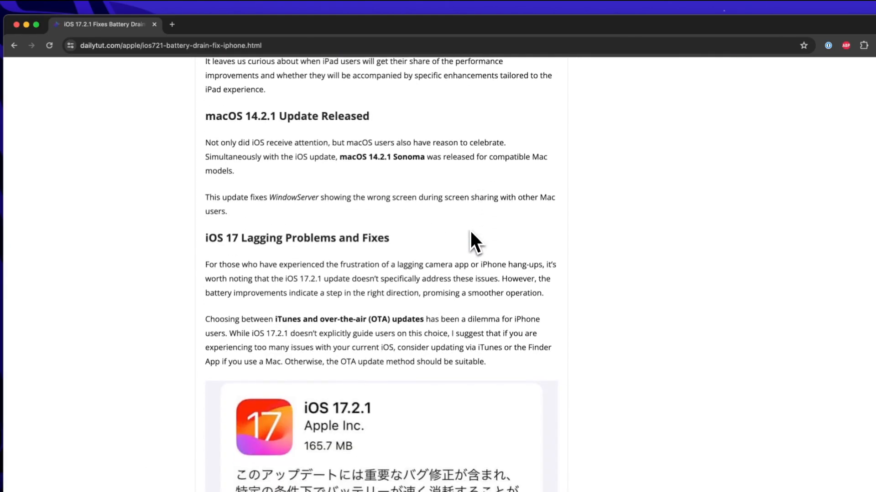
scroll(up, 3)
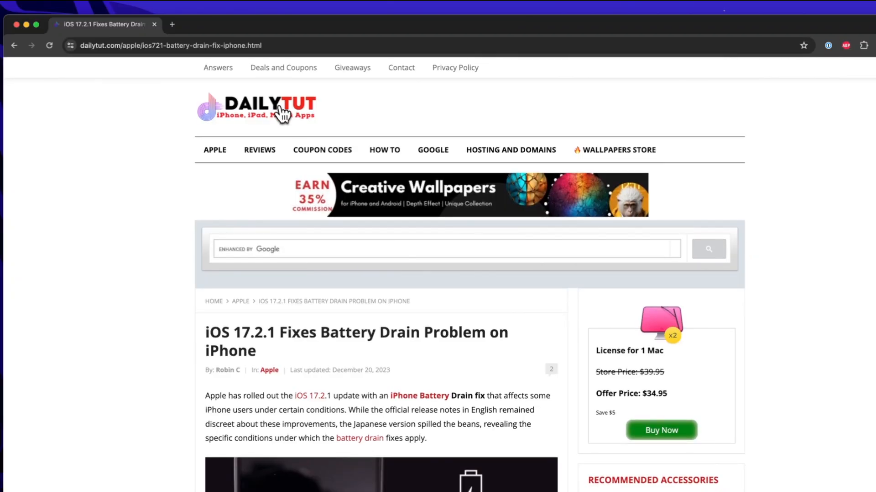
click(218, 67)
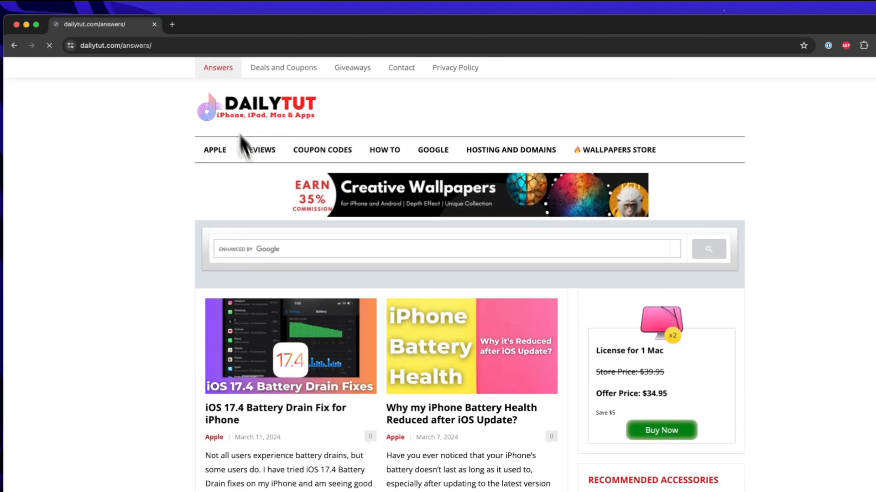
click(218, 68)
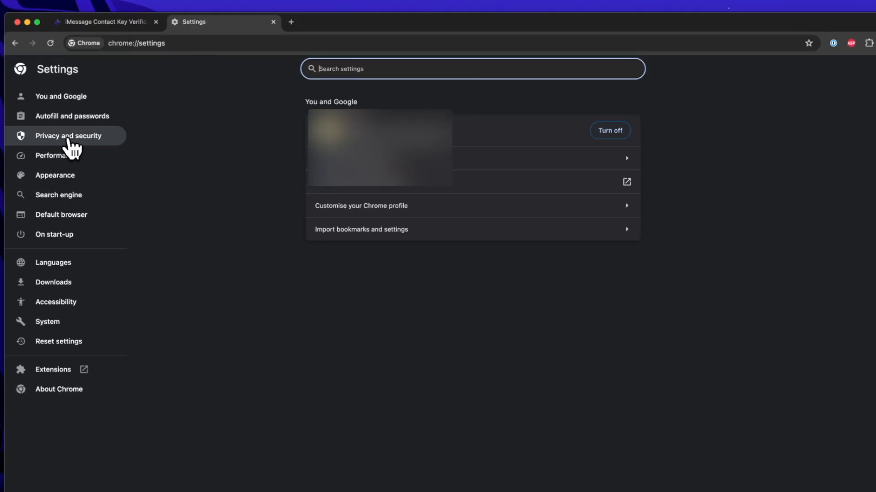
Step: Reach the All sites stored-data list through Privacy and security > Site settings
click(68, 136)
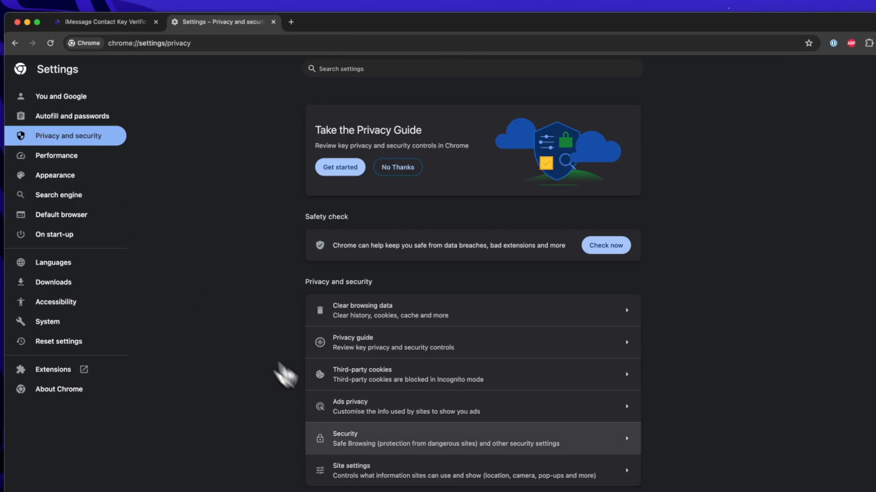
click(462, 471)
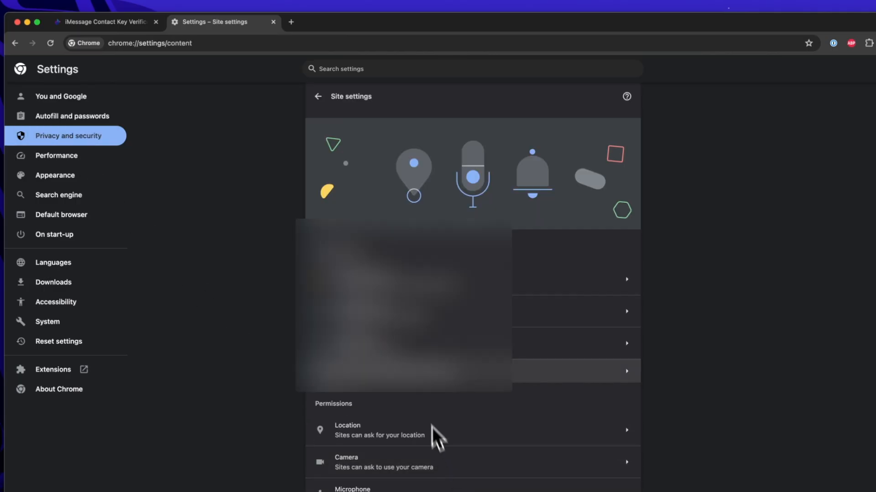
scroll(down, 3)
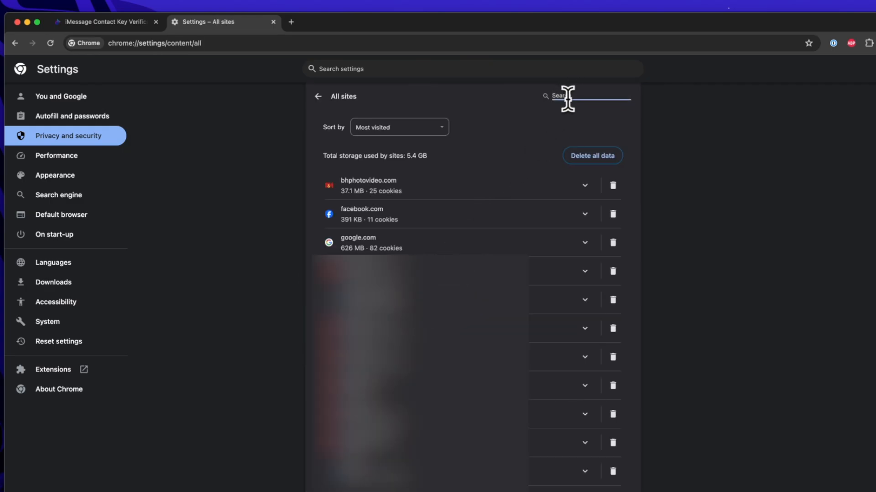
Step: Search All sites for dailytut and youtube.com, then reload the DailyTUT home page
text(dailytut)
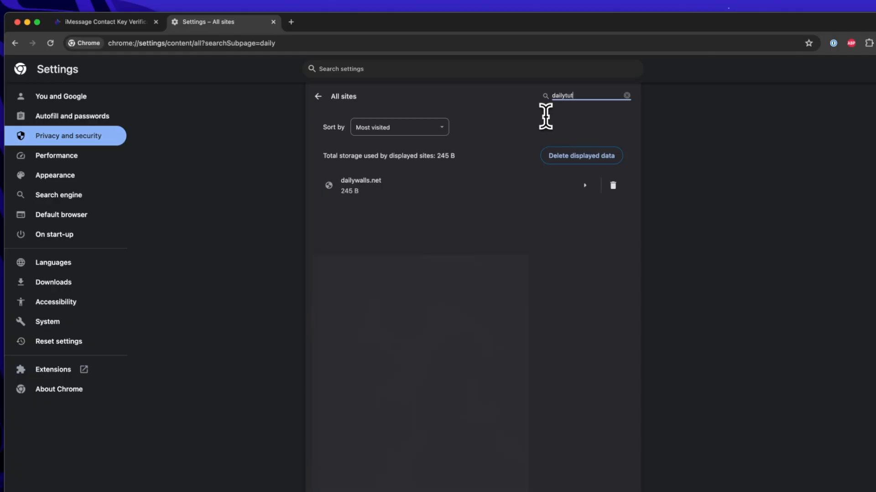
text(t)
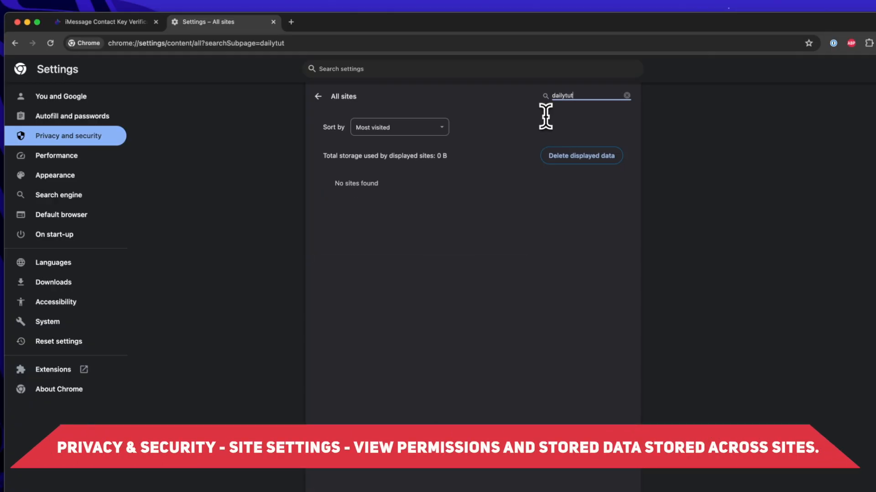
mouse_move(581, 155)
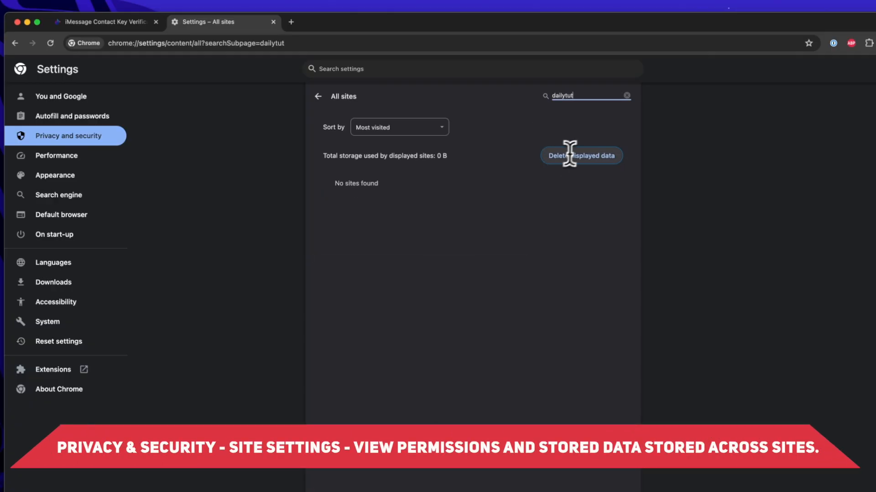
text(youtube)
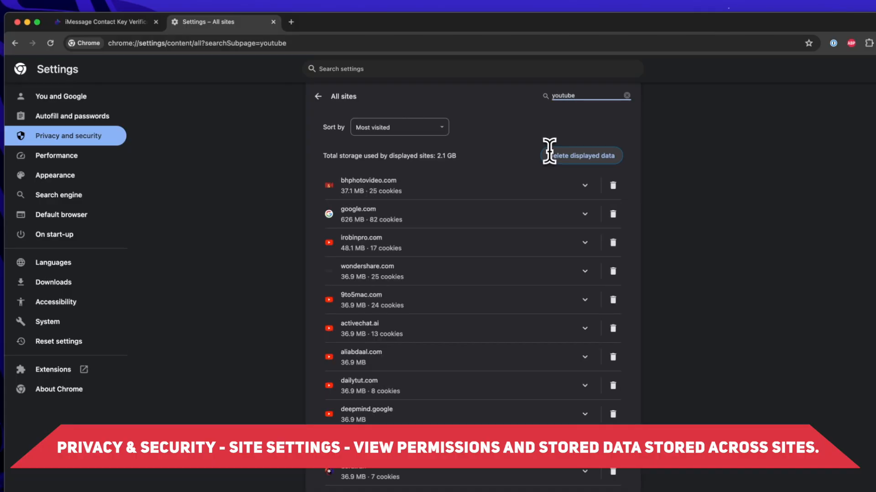
text(.com)
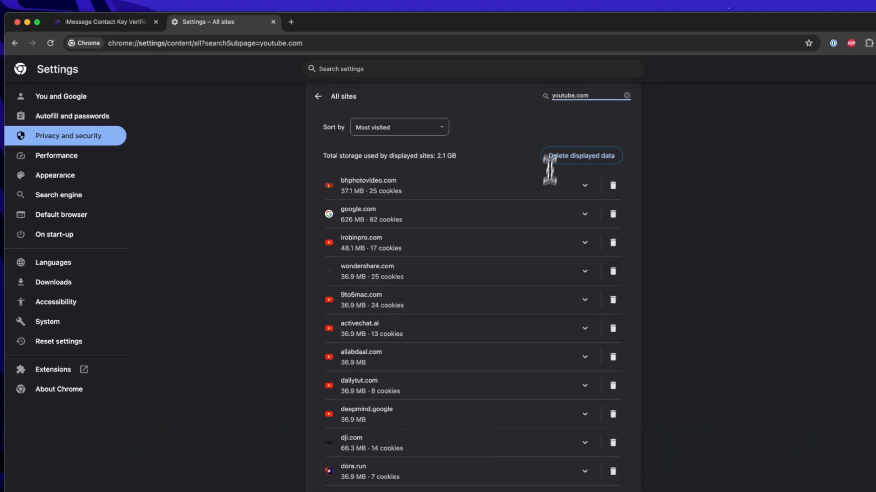
mouse_move(544, 300)
text(bhphoto)
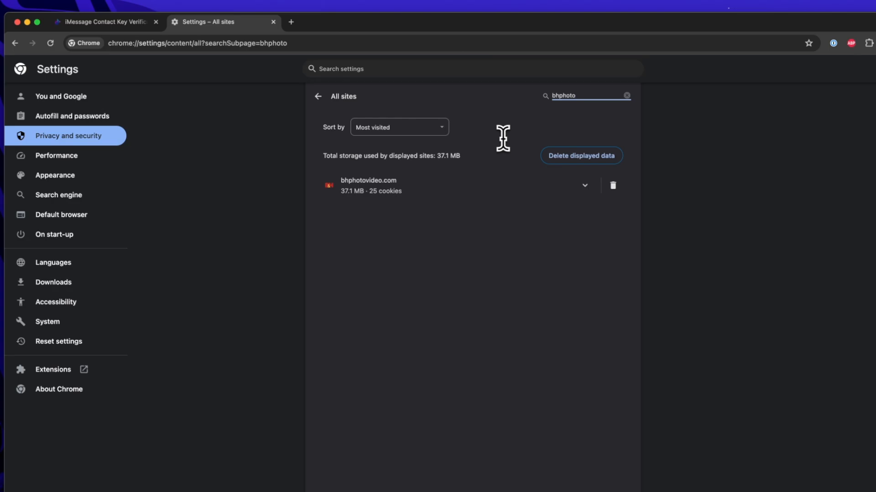
click(103, 22)
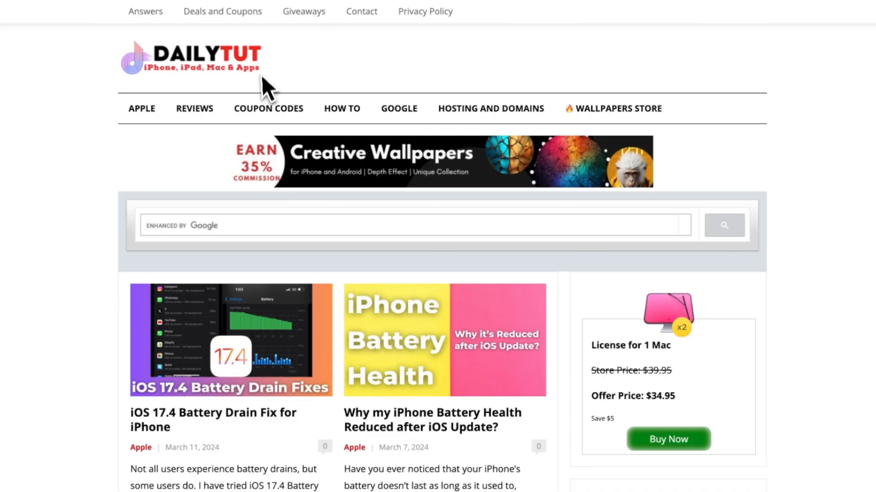
click(268, 108)
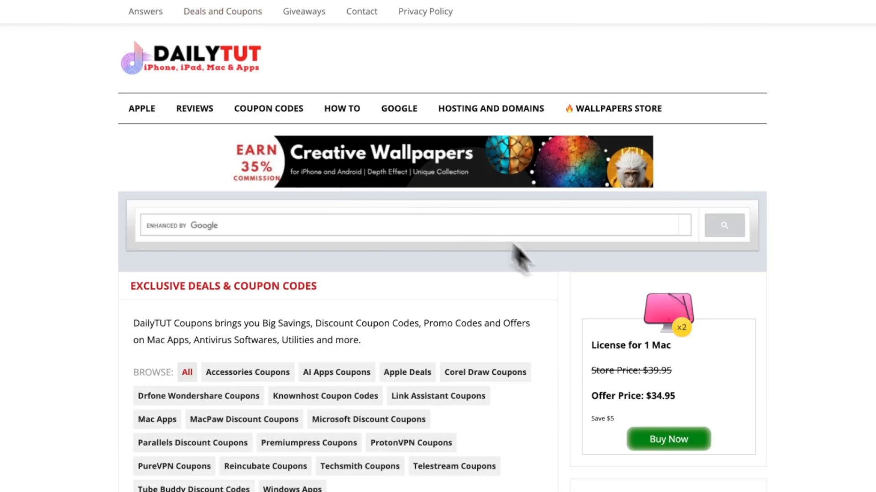
scroll(down, 3)
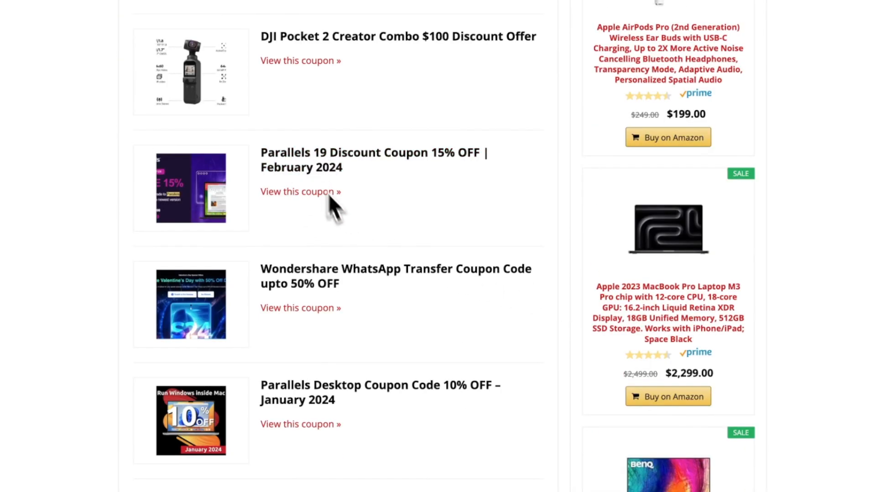
scroll(down, 3)
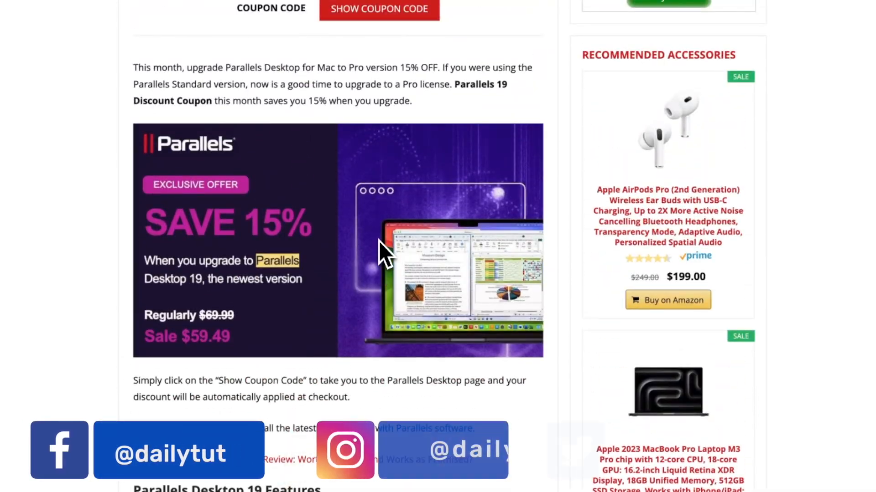
scroll(up, 3)
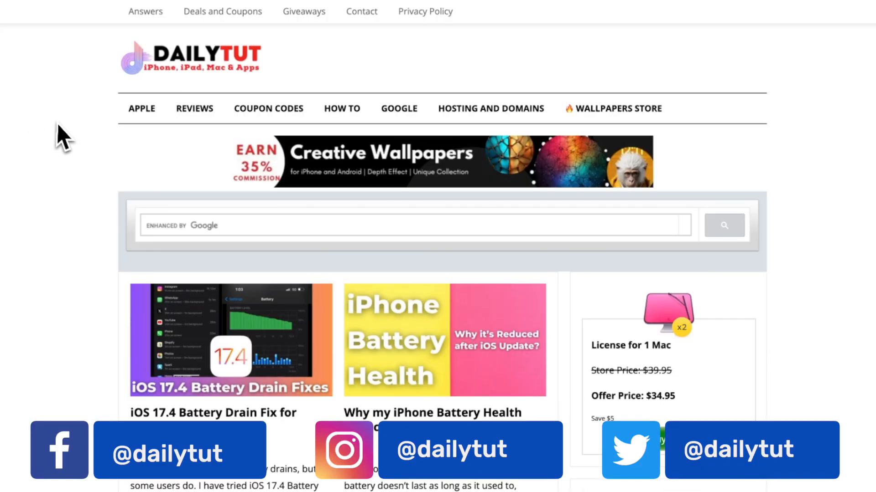
scroll(down, 3)
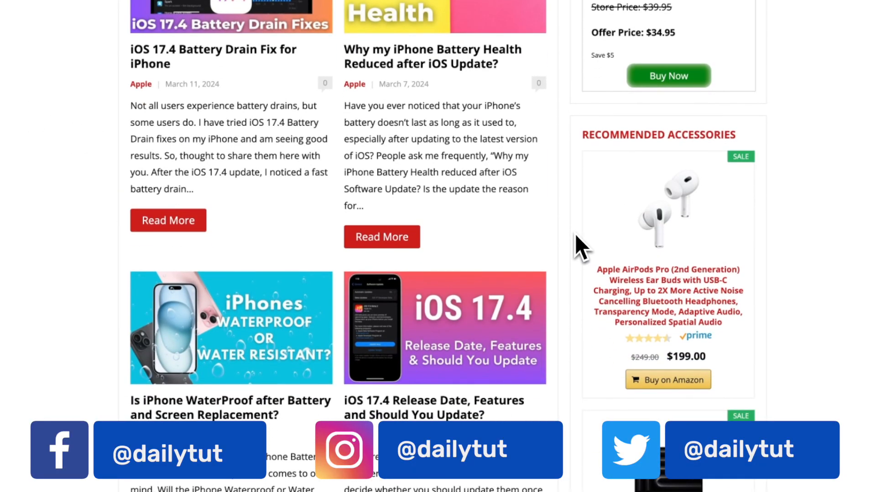
scroll(down, 3)
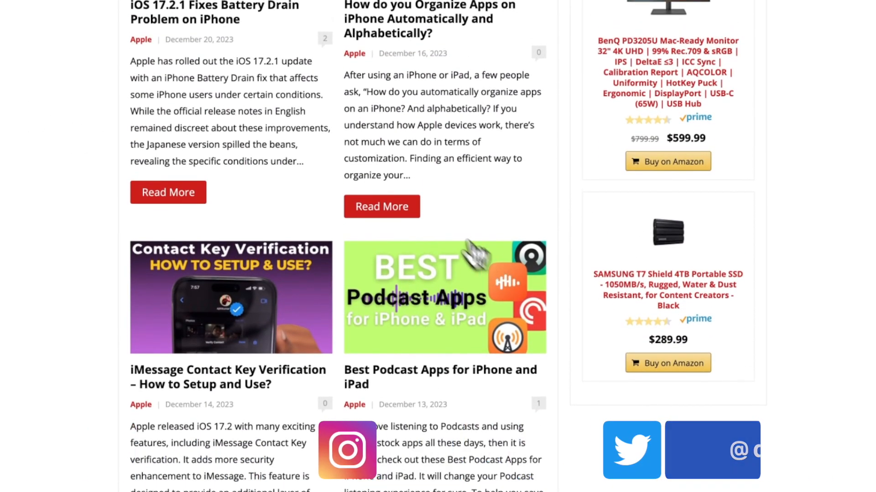